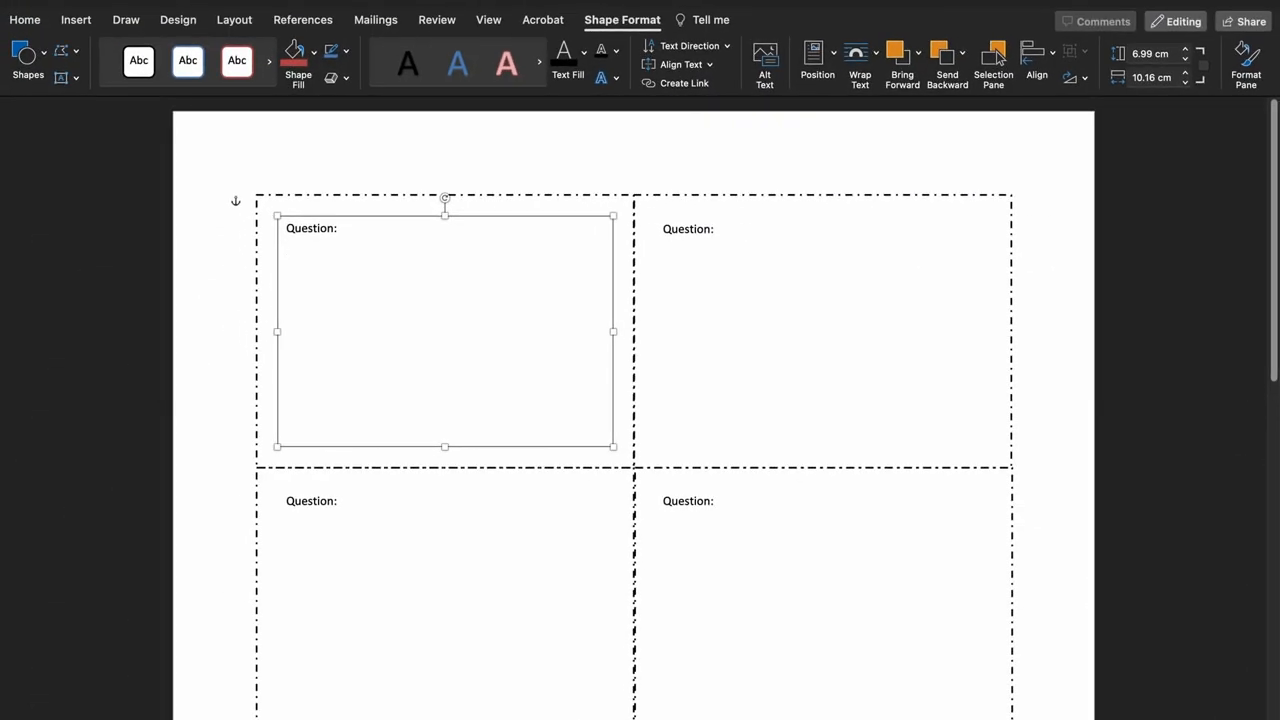
# Step: Go to page 2 and place the cursor in the ABC card's Answer box
pyautogui.scroll(-3)
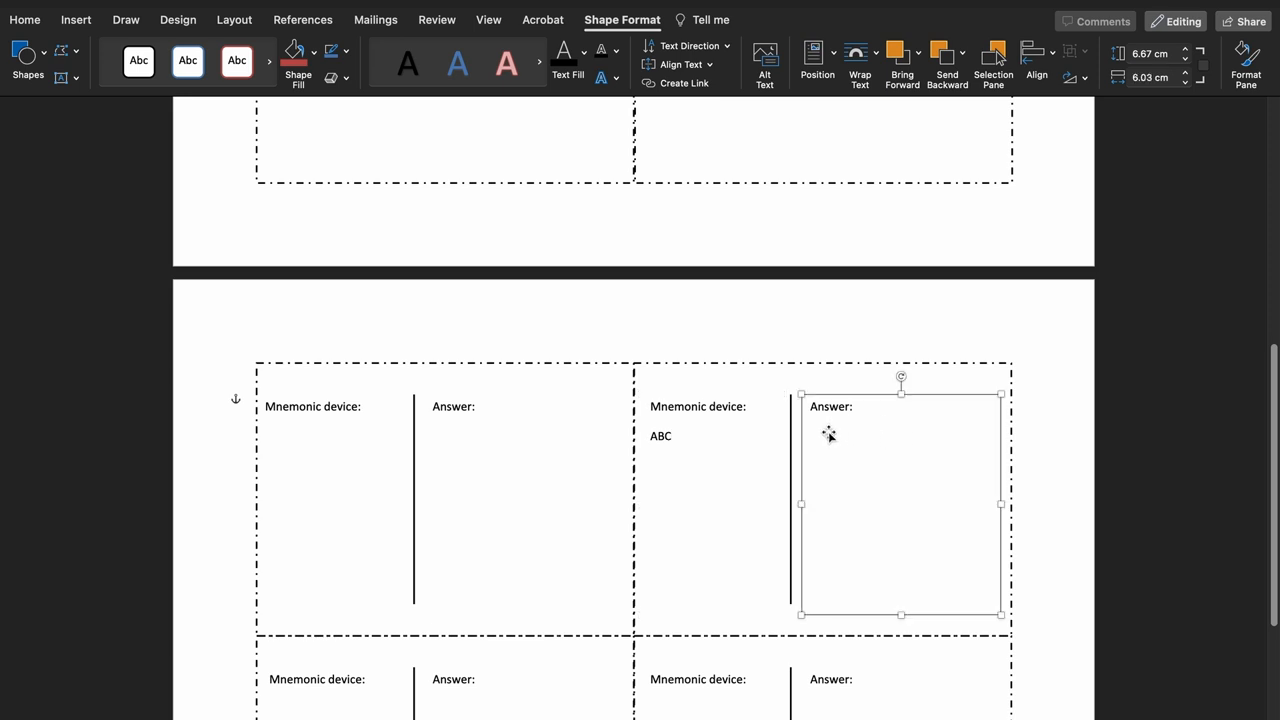
pyautogui.click(830, 436)
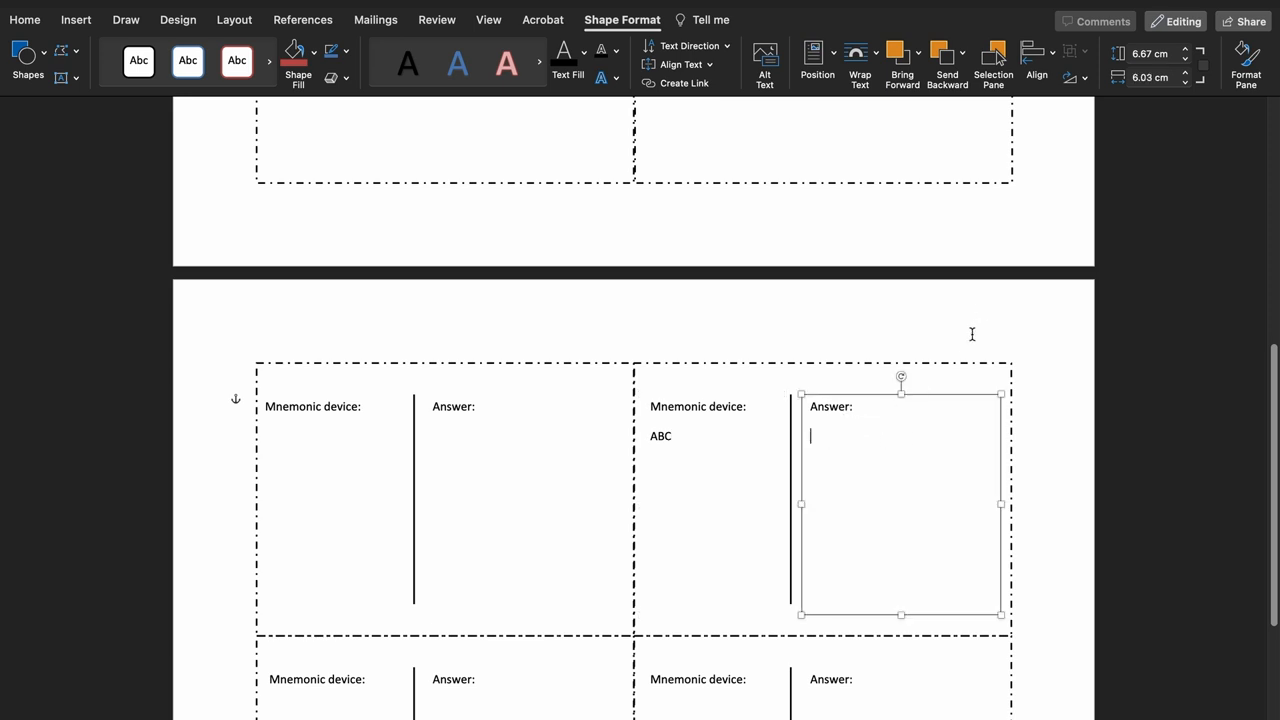
# Step: Enter Airway, Breathing and Circulation on separate lines as the ABC answer
pyautogui.write('Airway')
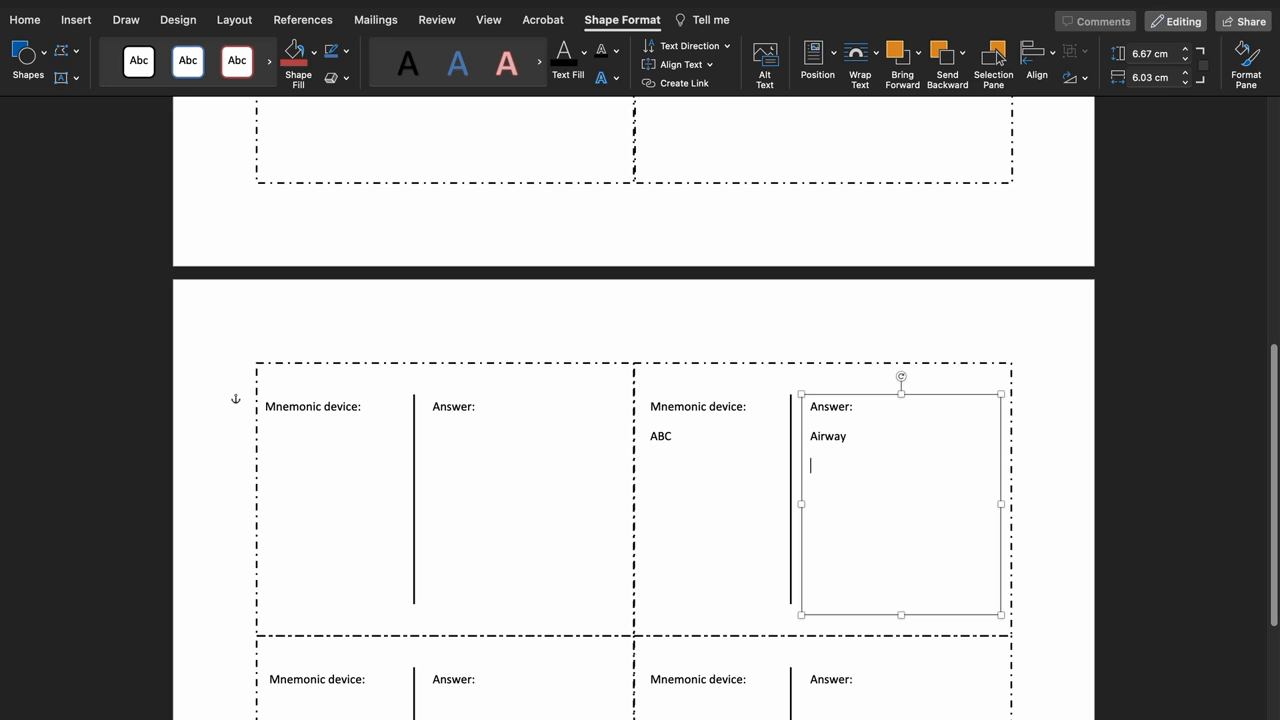
pyautogui.write('Bre')
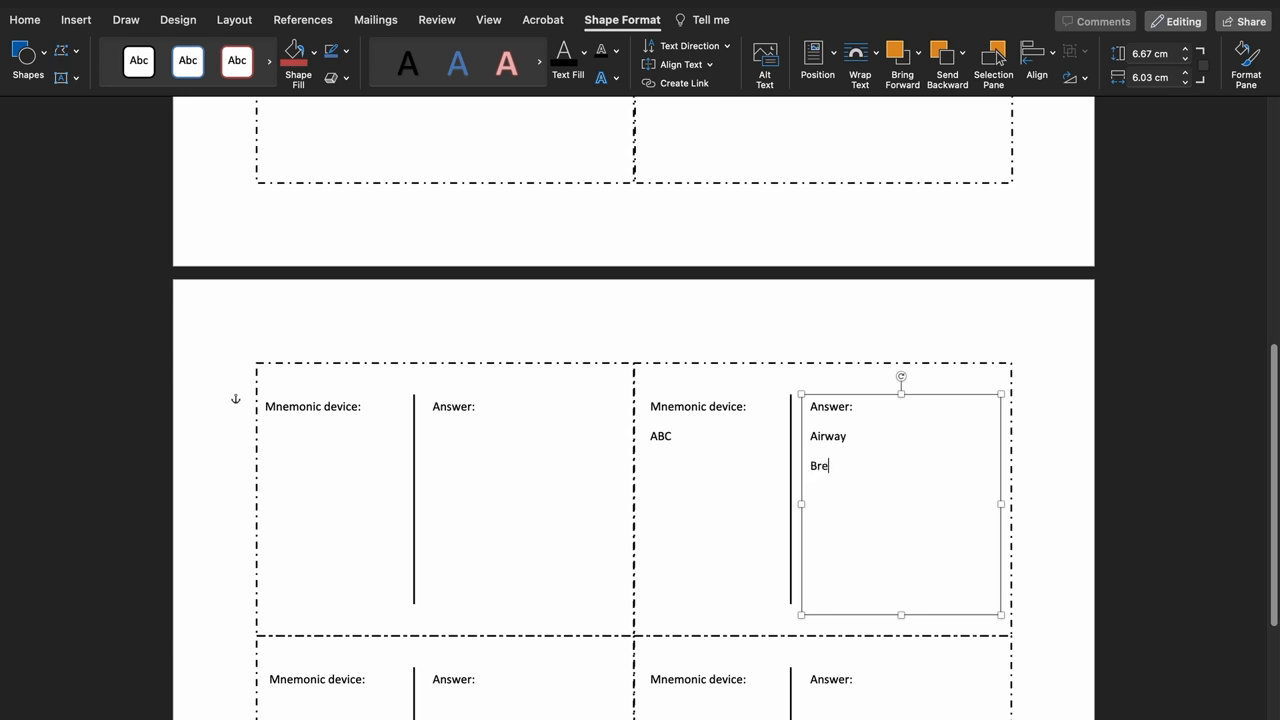
pyautogui.write('athing')
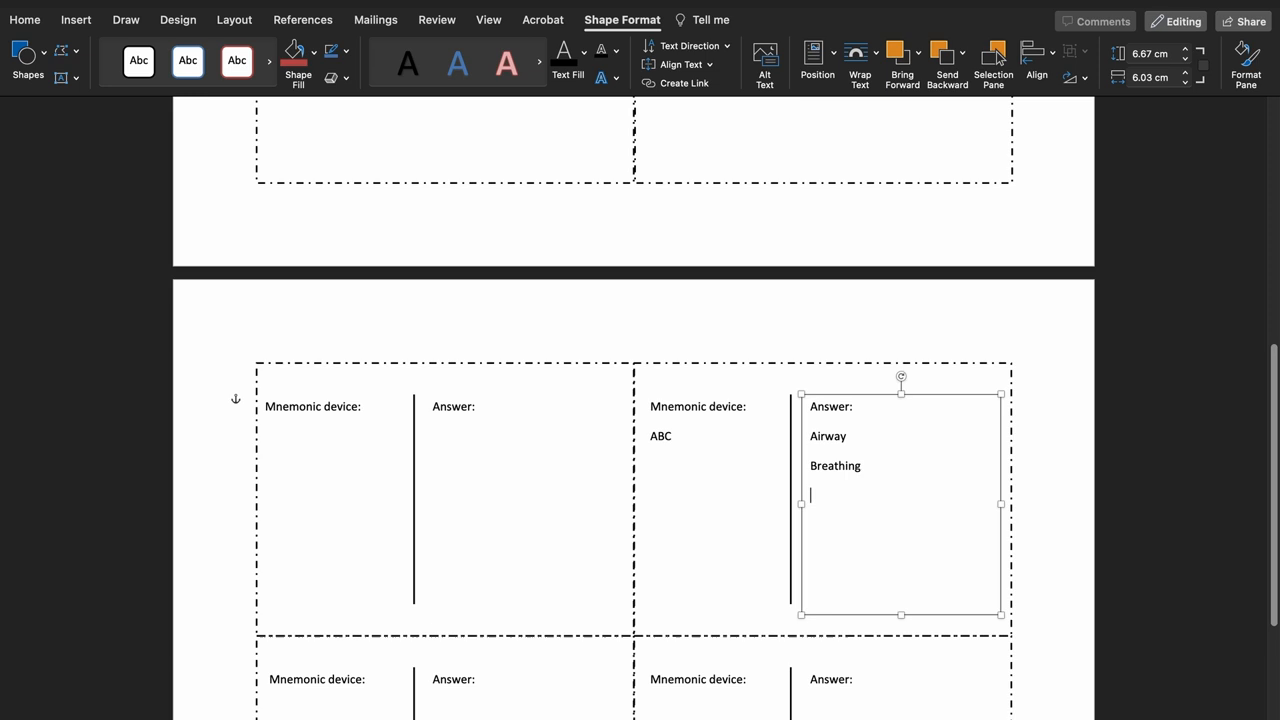
pyautogui.write('Circul')
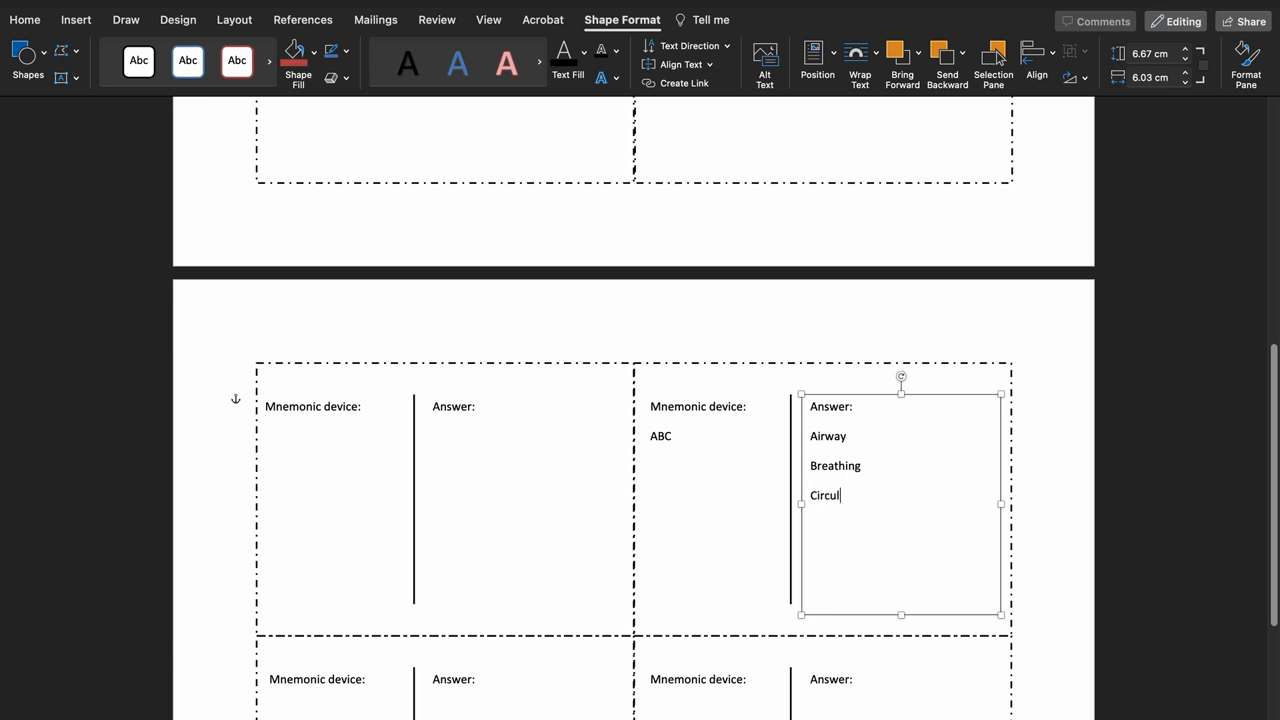
pyautogui.write('ation')
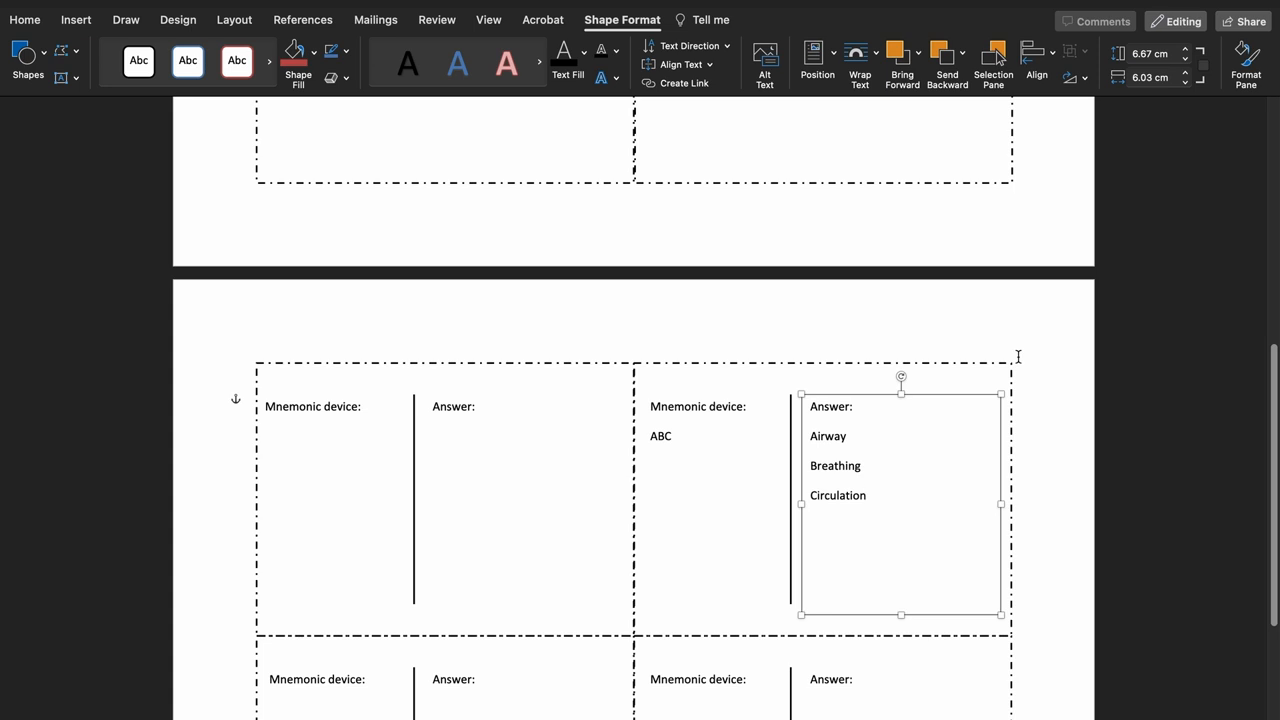
# Step: In the print settings, set Double-sided to On (Short Edge)
pyautogui.click(868, 496)
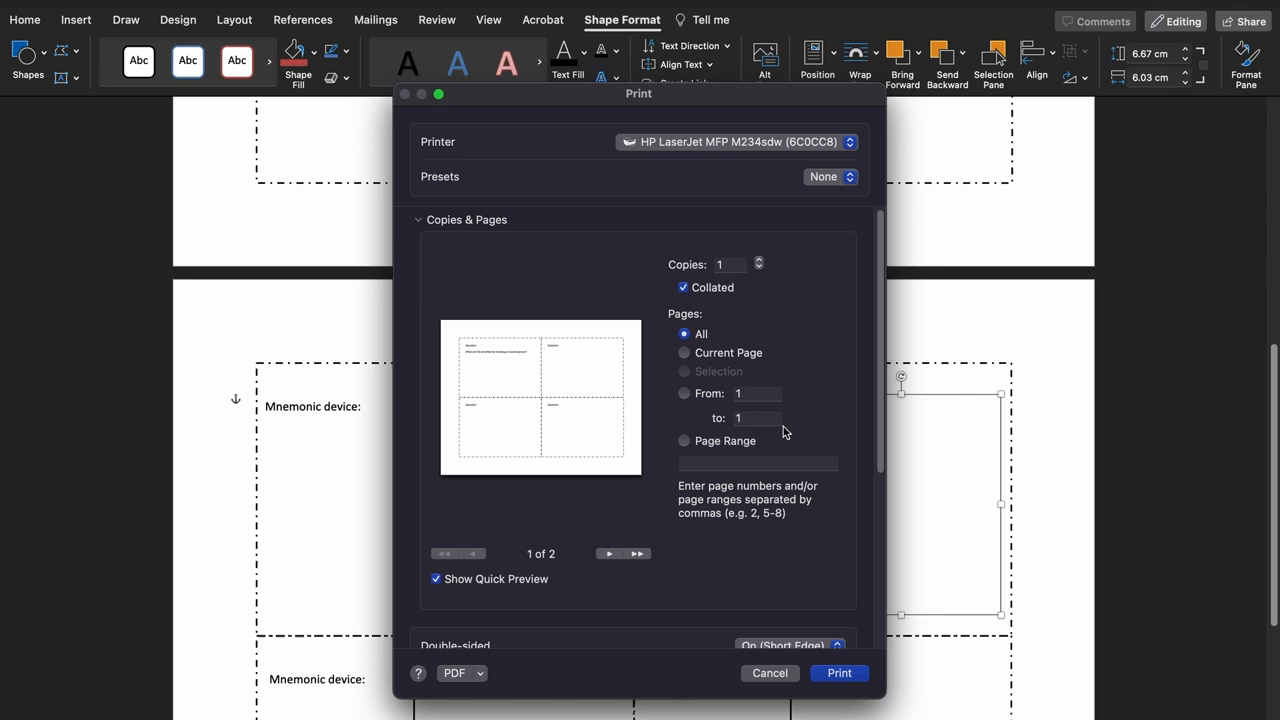
pyautogui.click(790, 644)
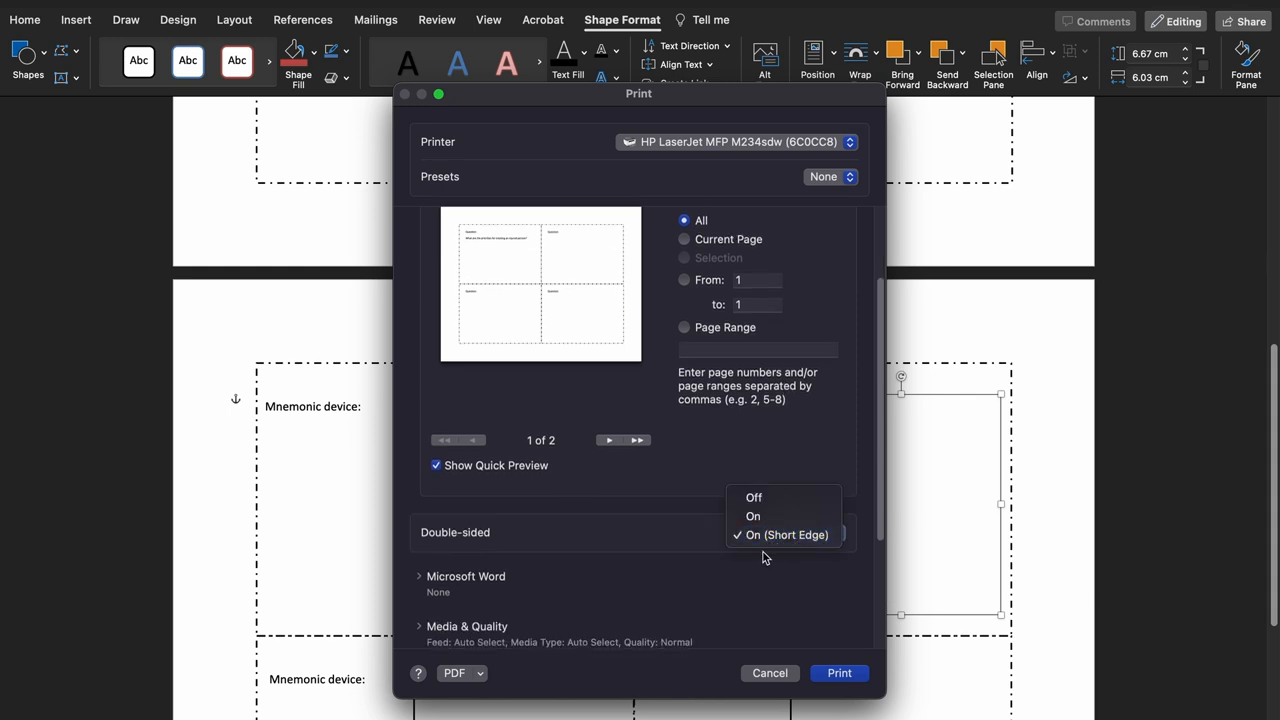
pyautogui.moveTo(784, 570)
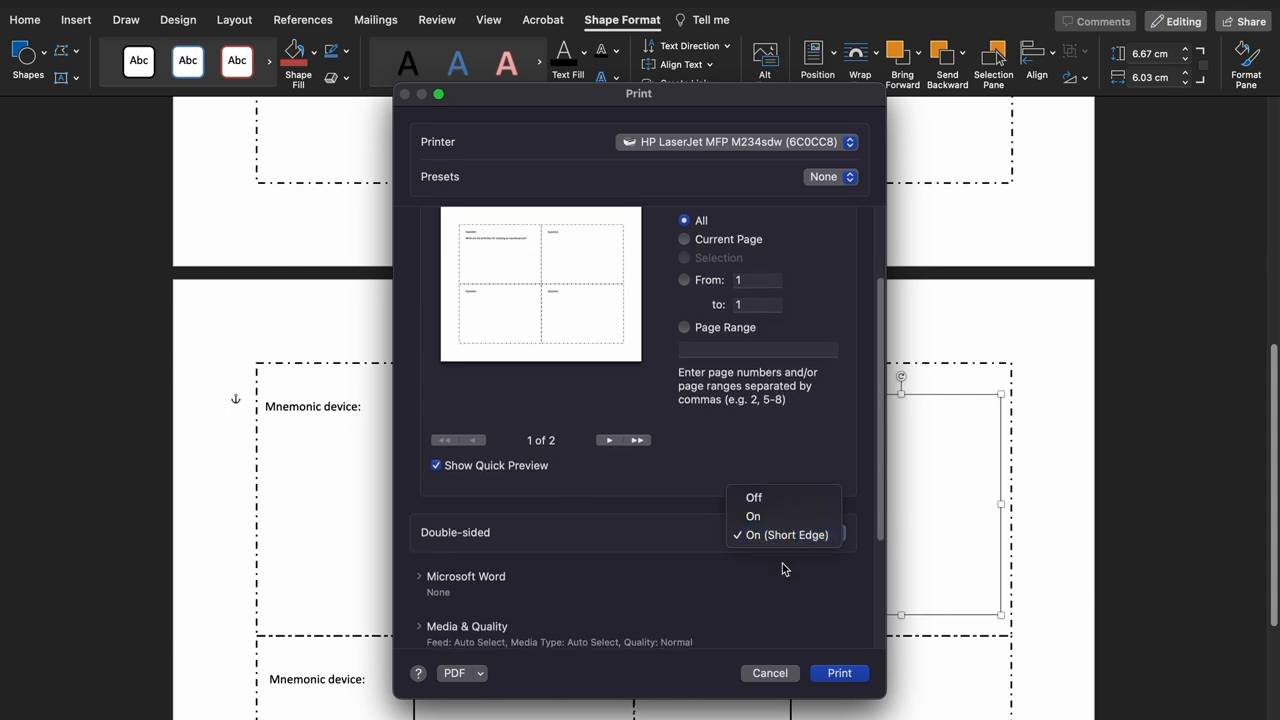
pyautogui.click(786, 534)
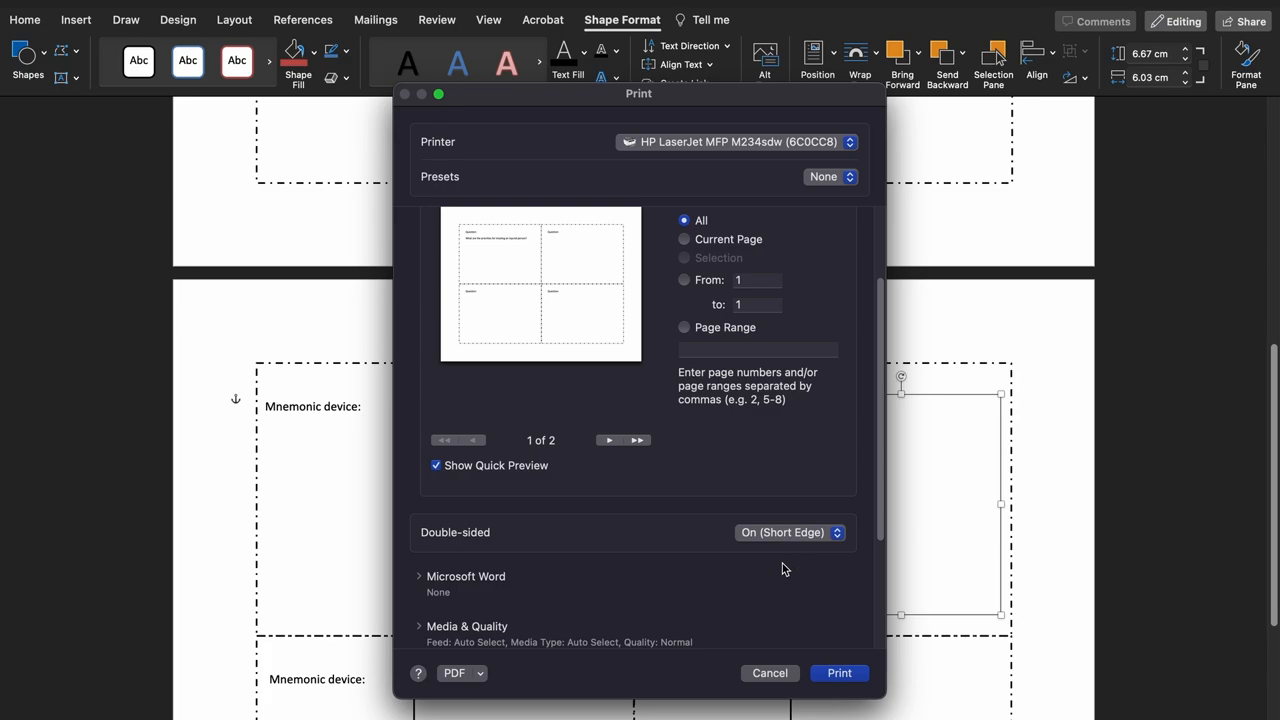